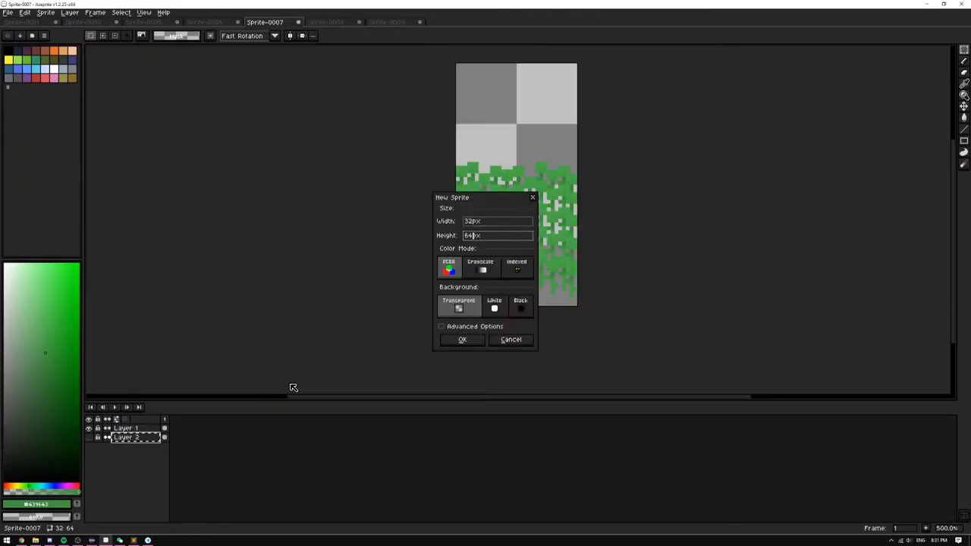
Create two new sprites with set width and height for the extra grass tile pieces
{"action": "left_click", "coordinate": [461, 340]}
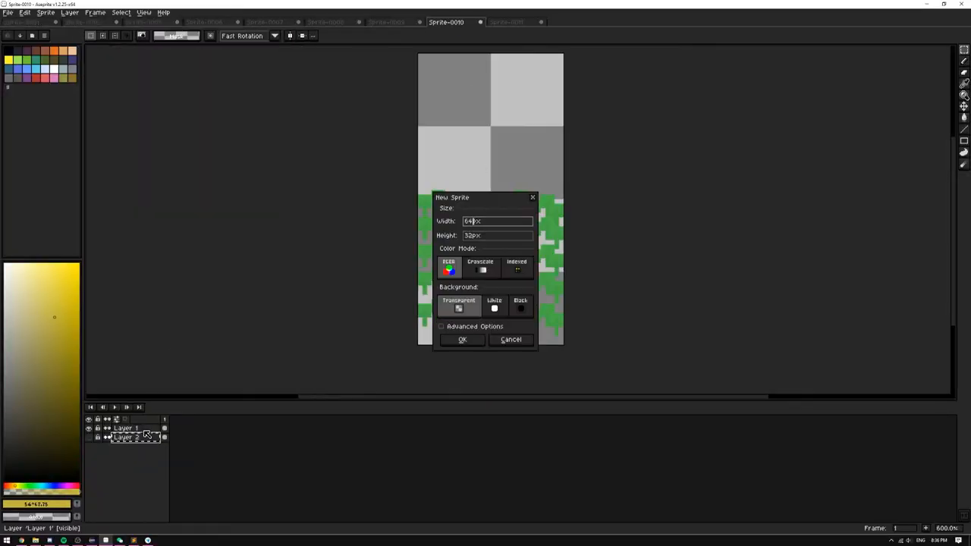
{"action": "left_click", "coordinate": [461, 340]}
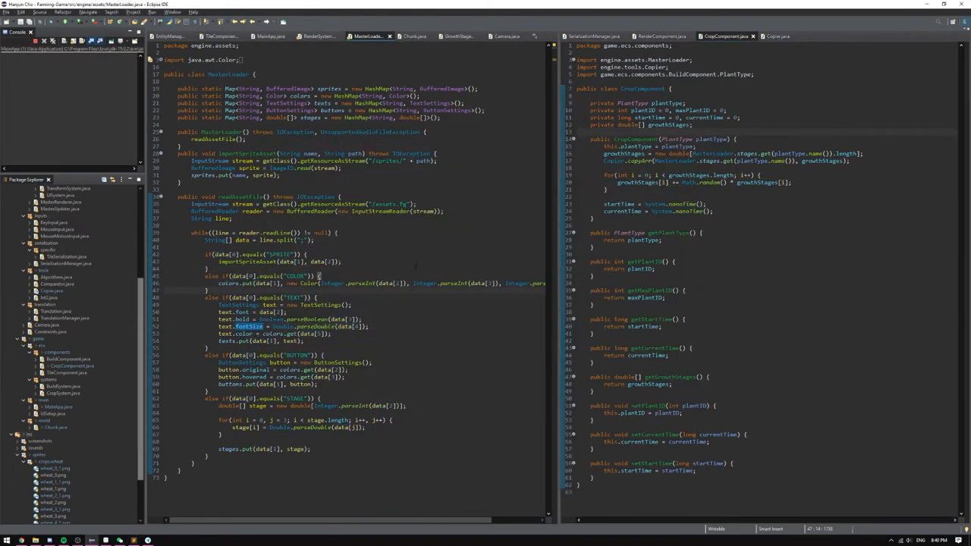
Test building on the wheat field, then write the Direction enum entries (Left, Left_Up, Up, Right...)
{"action": "left_click", "coordinate": [151, 13]}
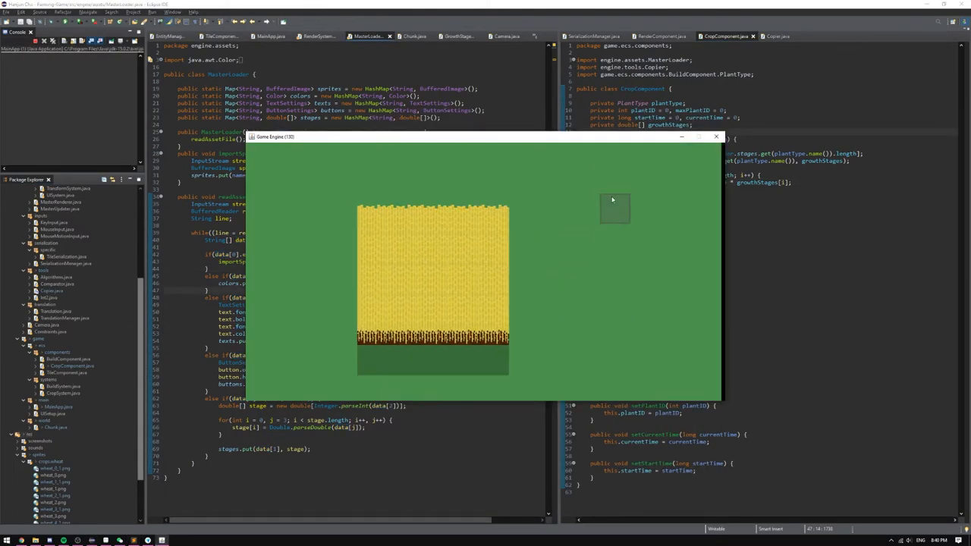
{"action": "left_click", "coordinate": [716, 137]}
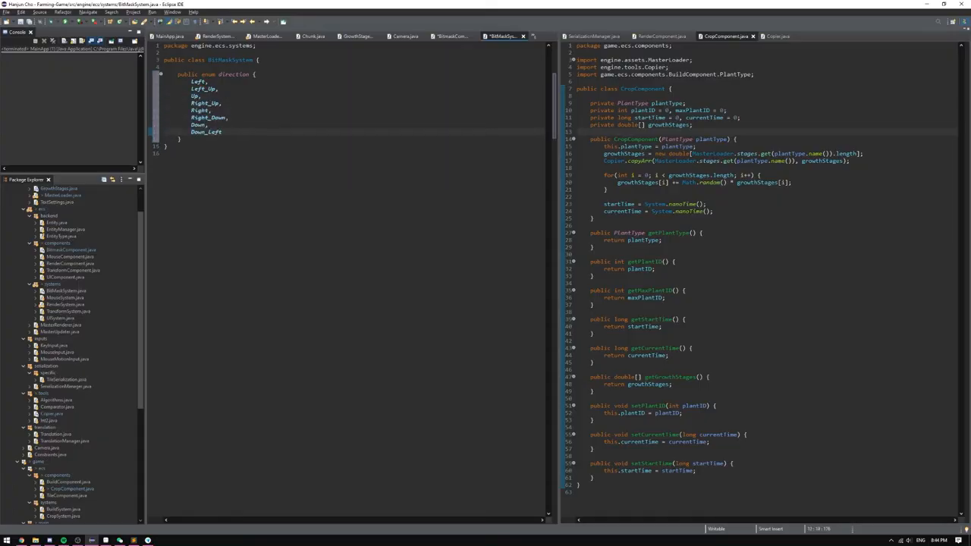
{"action": "type", "text": "Left_Up_Right,"}
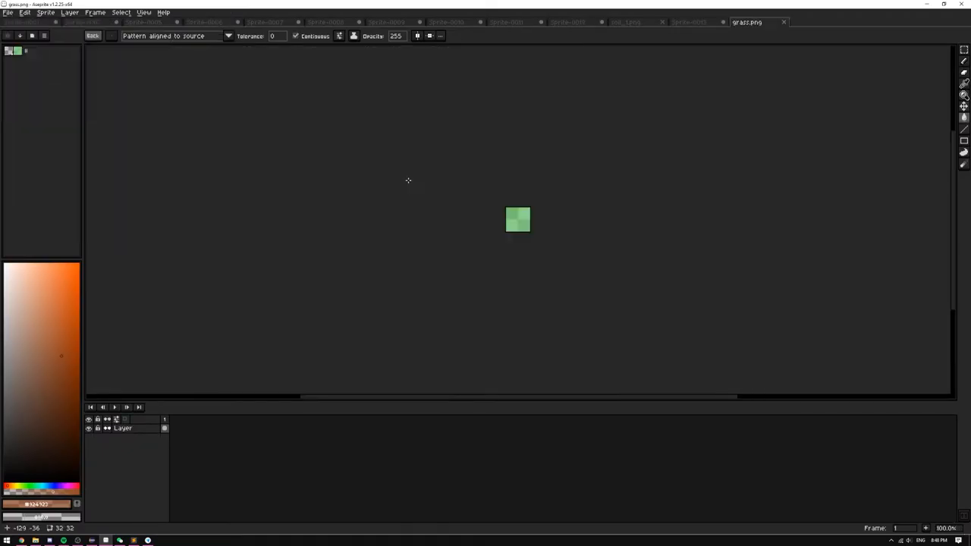
Bring the small green grass tile sprite into view
{"action": "left_click", "coordinate": [689, 23]}
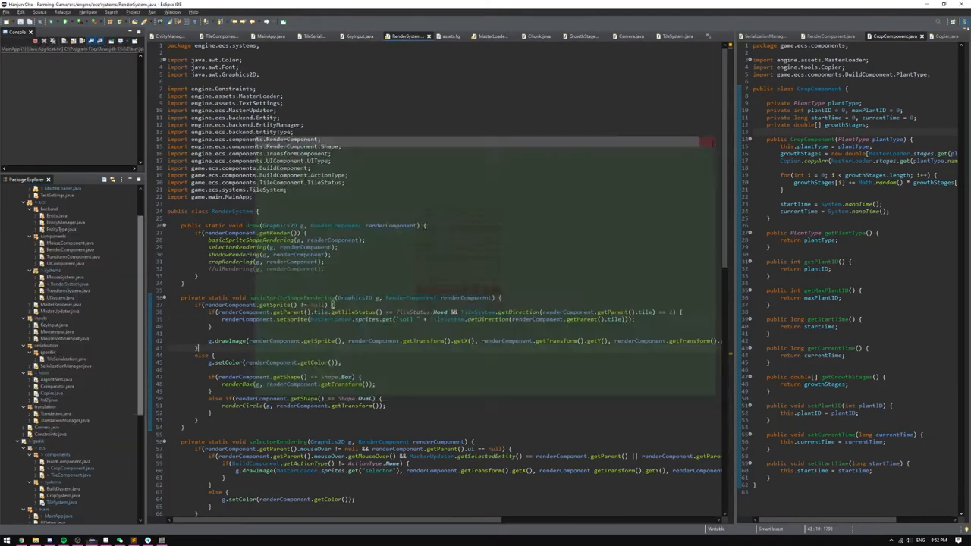
Add setDirection checks in TileSystem.java flagging neighbours with TileStatus.Normal as true
{"action": "left_click", "coordinate": [674, 36]}
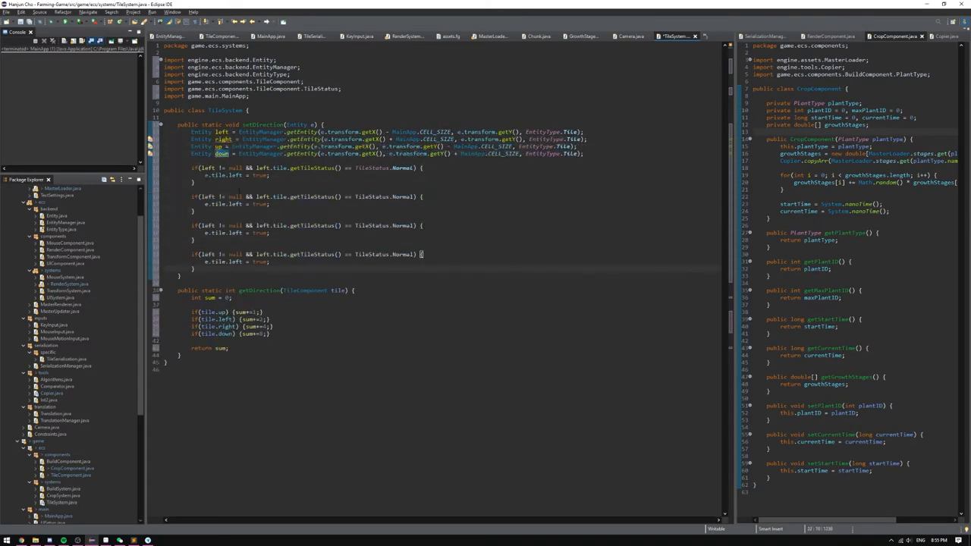
{"action": "left_click", "coordinate": [686, 37]}
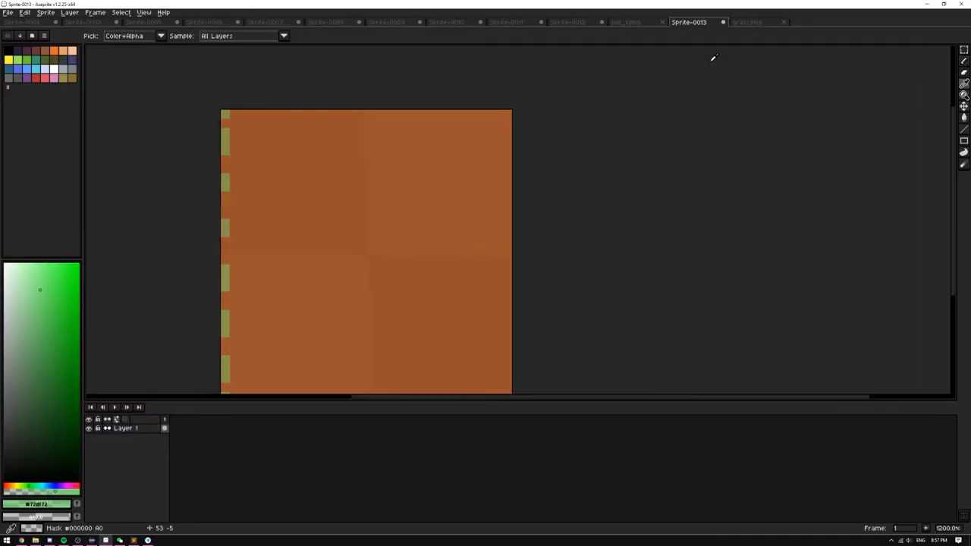
Paint the brown soil tile variants with grass edges and export them as soil-N.png images
{"action": "left_click", "coordinate": [743, 21]}
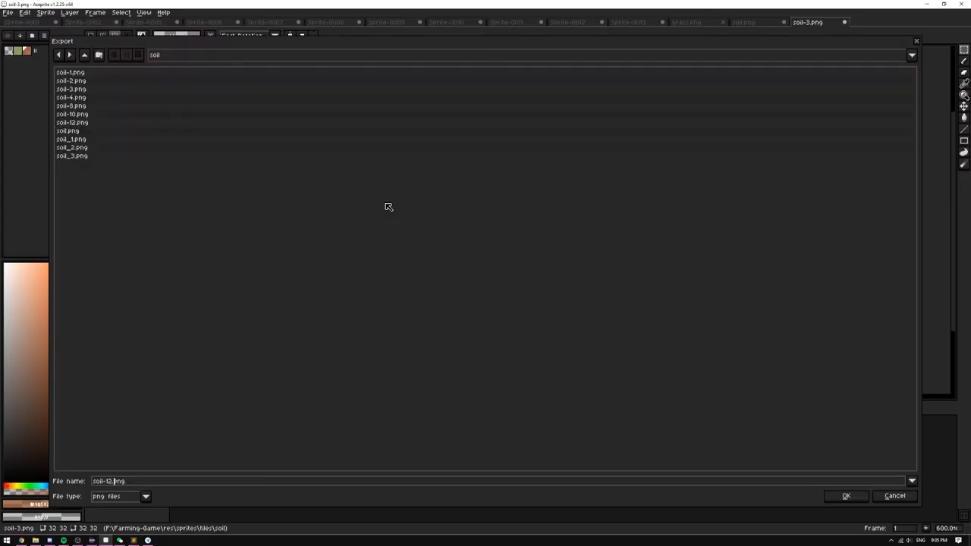
{"action": "key", "text": "alt+tab"}
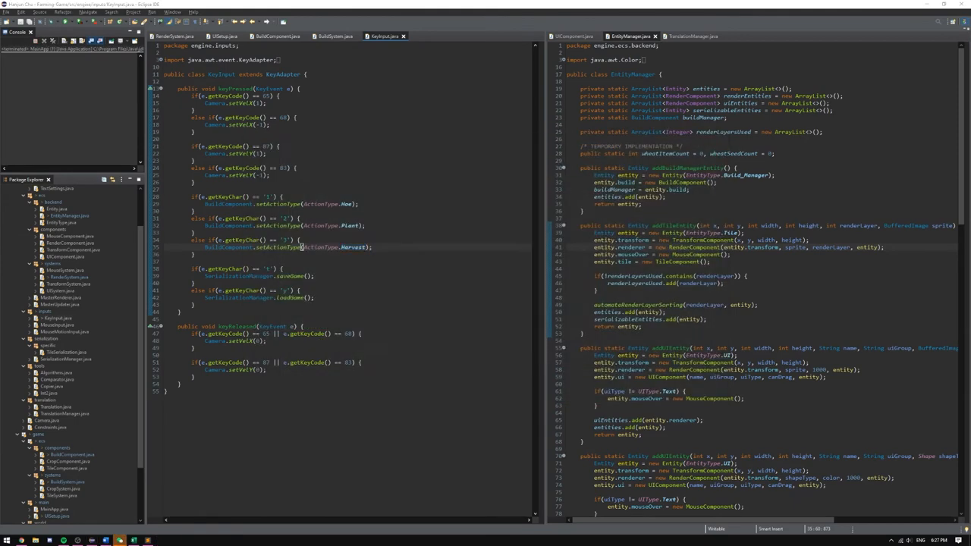
Add wheatItemCount and wheatSeedCount harvest increments in BuildSystem and draw them in RenderSystem
{"action": "left_click", "coordinate": [334, 37]}
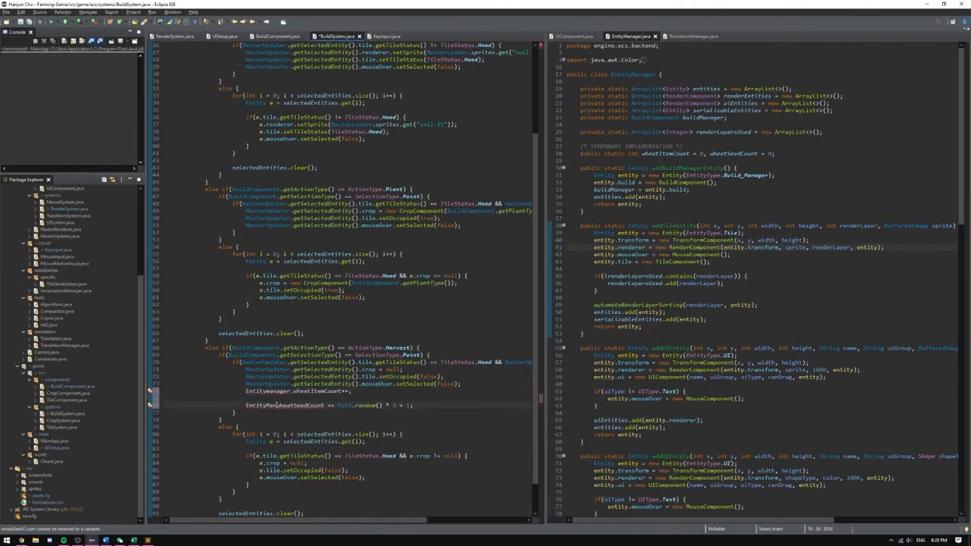
{"action": "scroll", "scroll_direction": "down", "scroll_amount": 3}
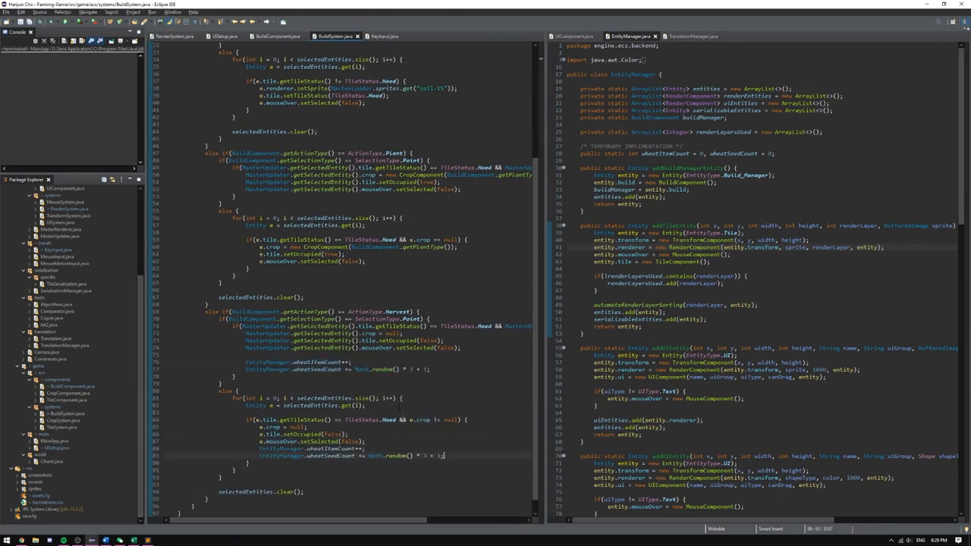
{"action": "scroll", "scroll_direction": "up", "scroll_amount": 3}
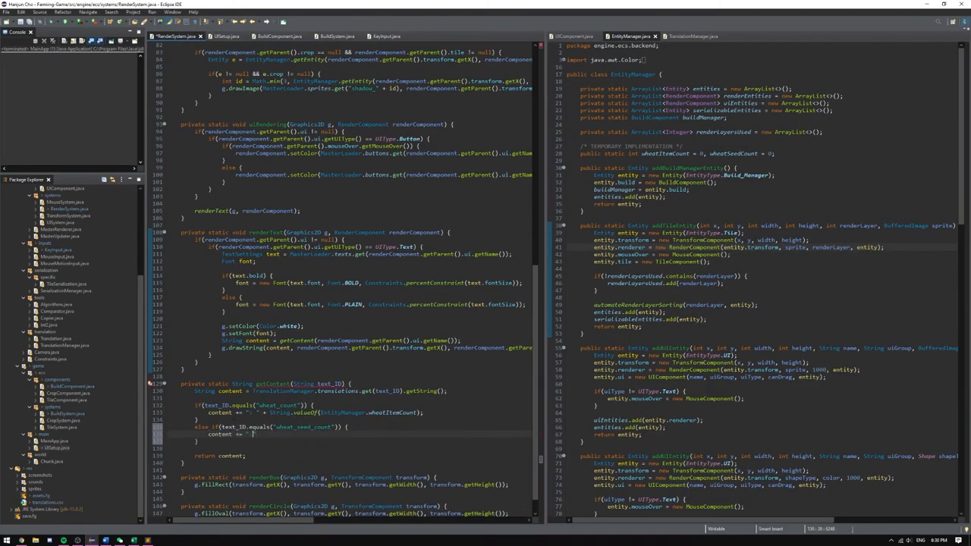
{"action": "left_click", "coordinate": [224, 37]}
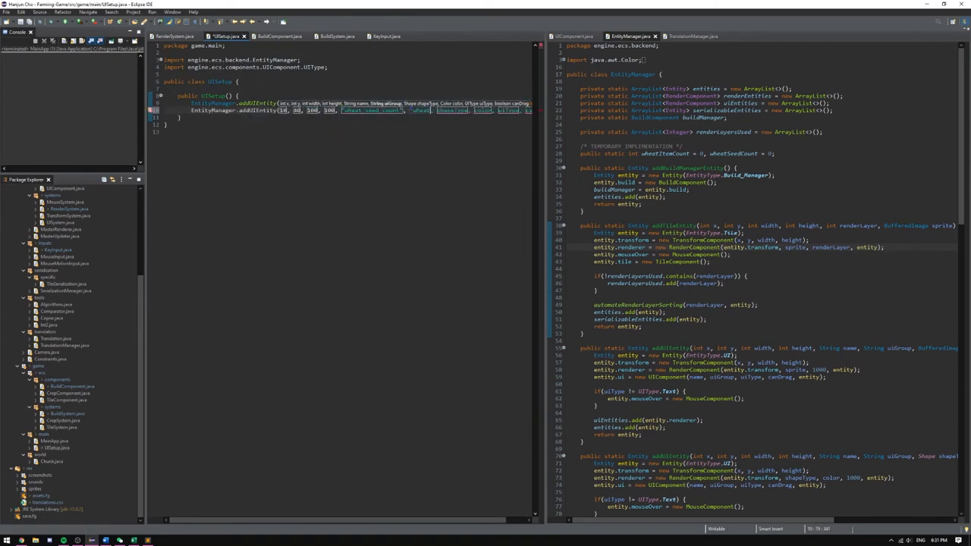
Add the counter text entities in Main, run the game and harvest wheat to see both counters
{"action": "left_click", "coordinate": [152, 13]}
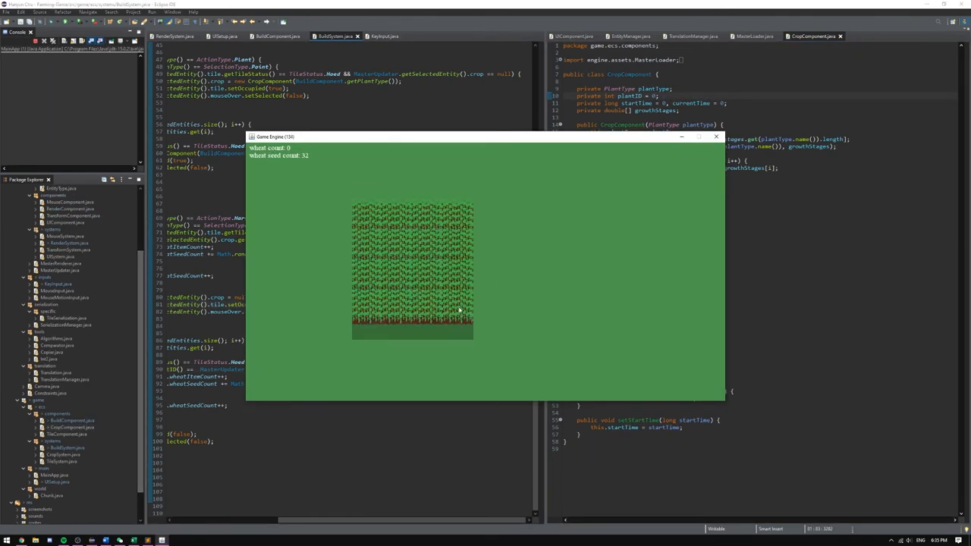
{"action": "left_click", "coordinate": [716, 136]}
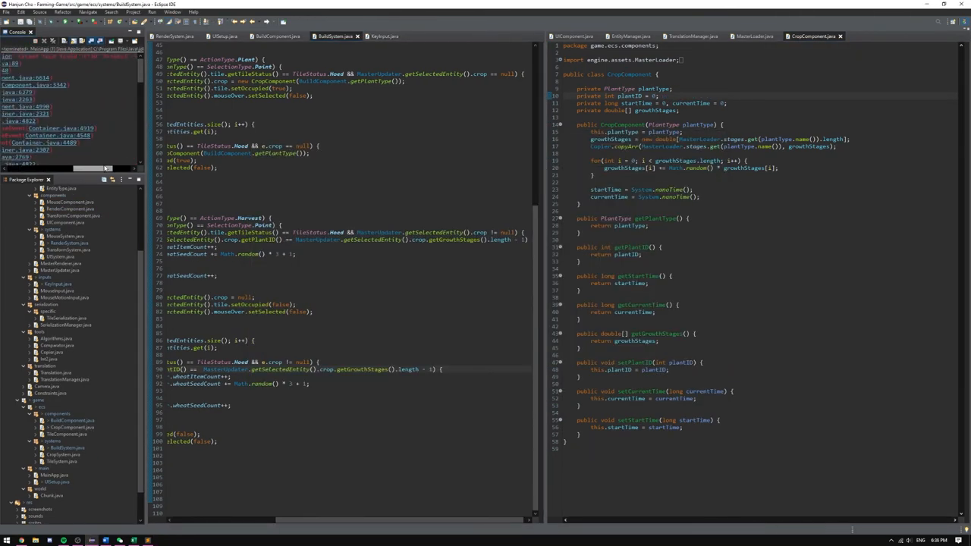